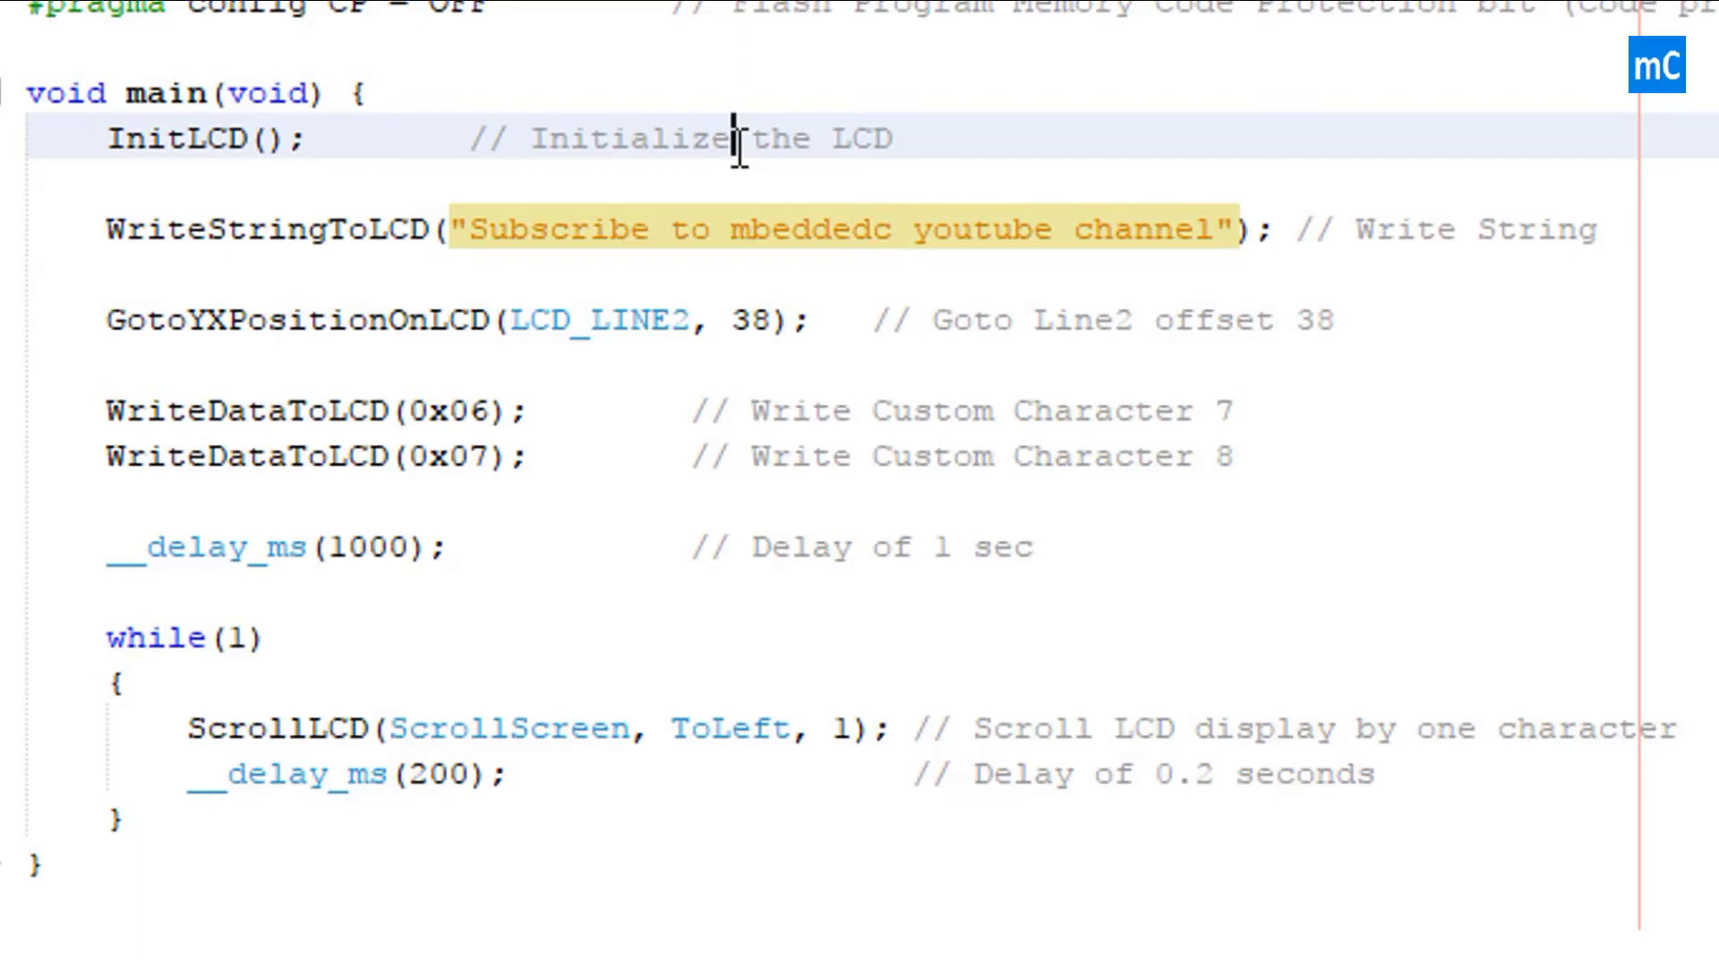
mouse_move(736, 139)
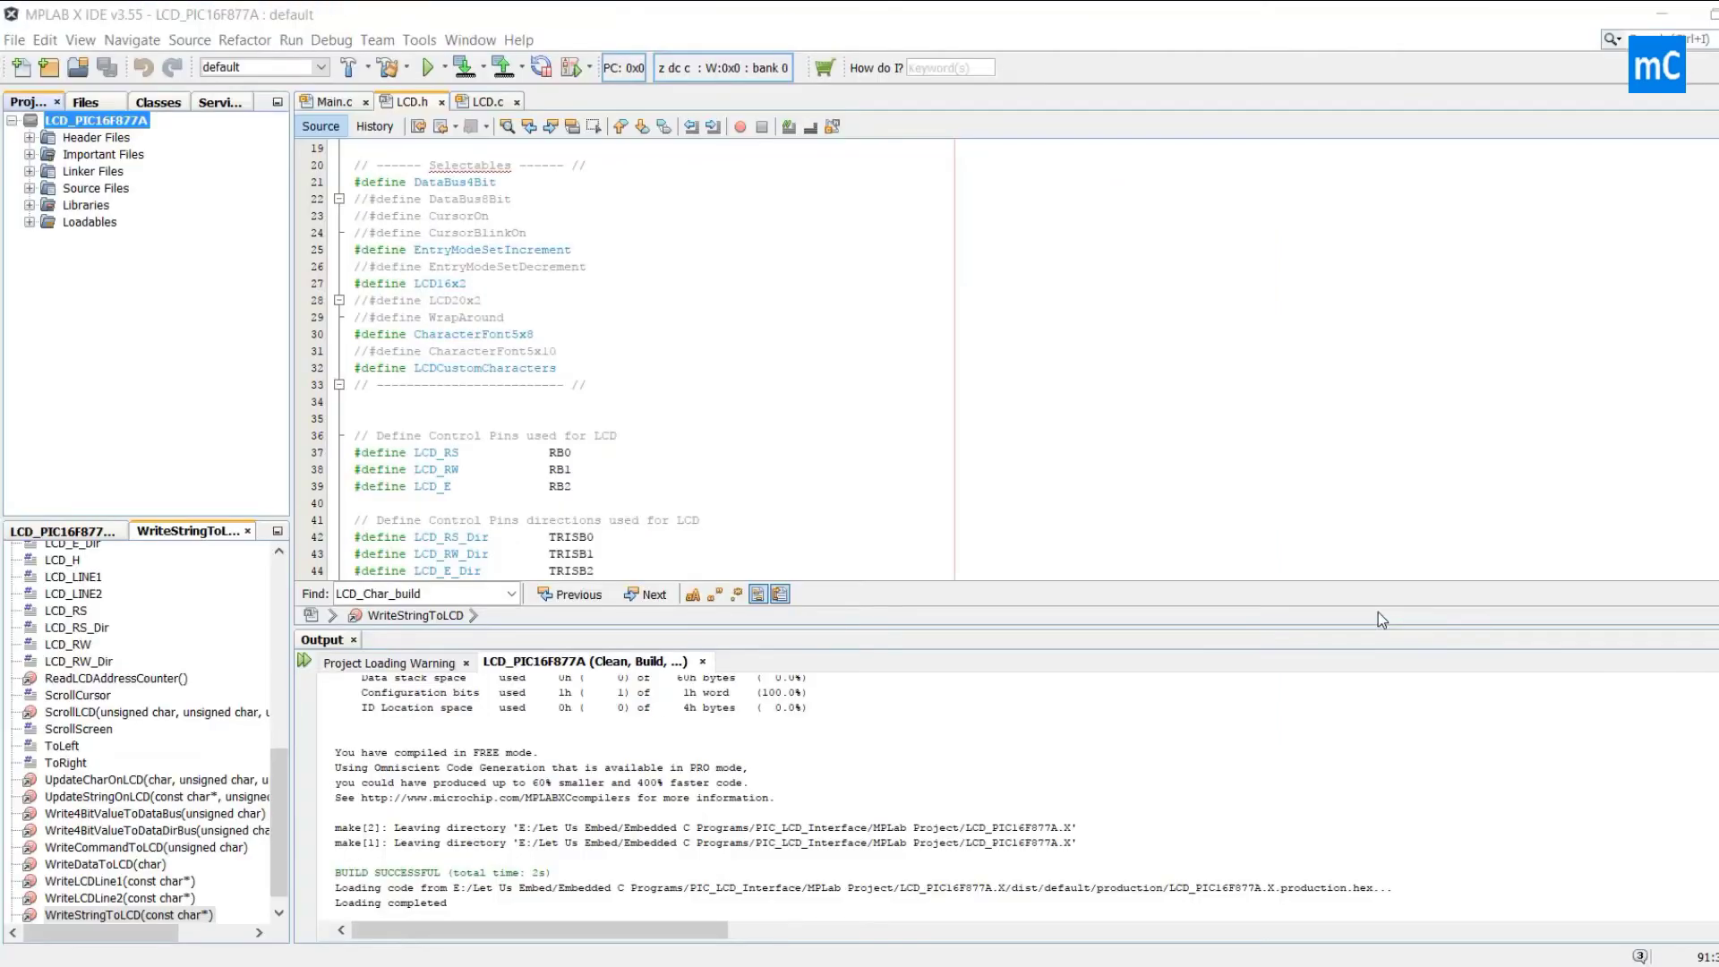
mouse_move(763, 355)
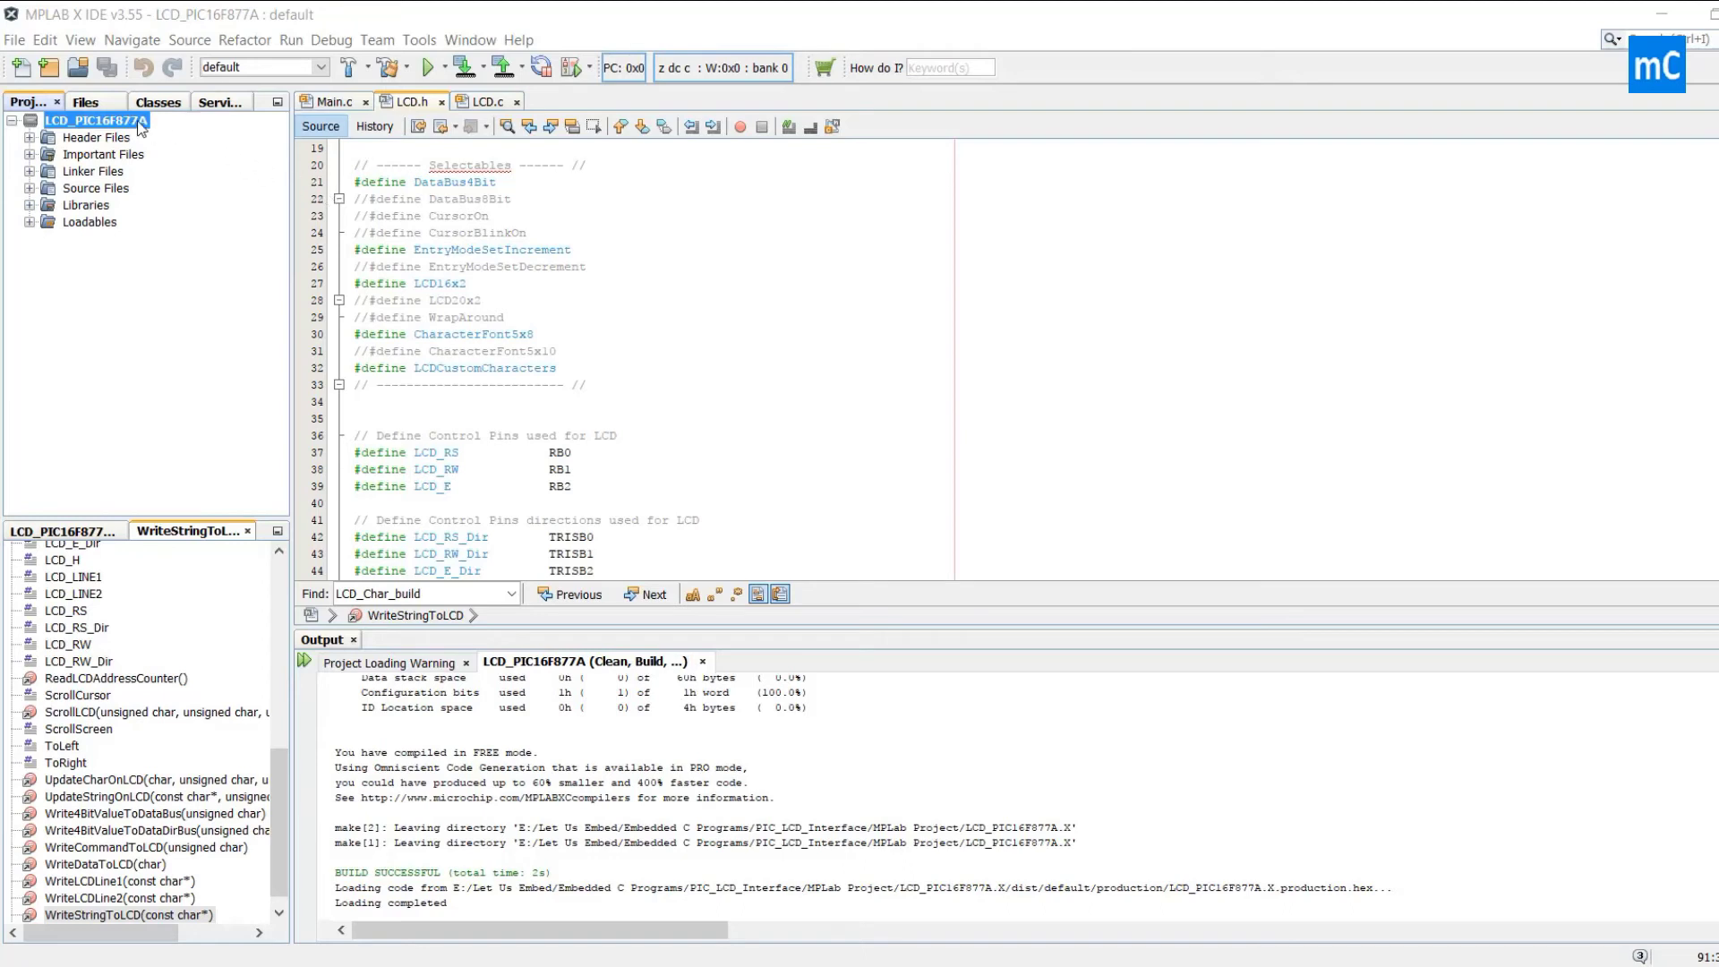
Clean and build LCD_PIC16F877A from its context menu, producing the production hex
right_click(95, 120)
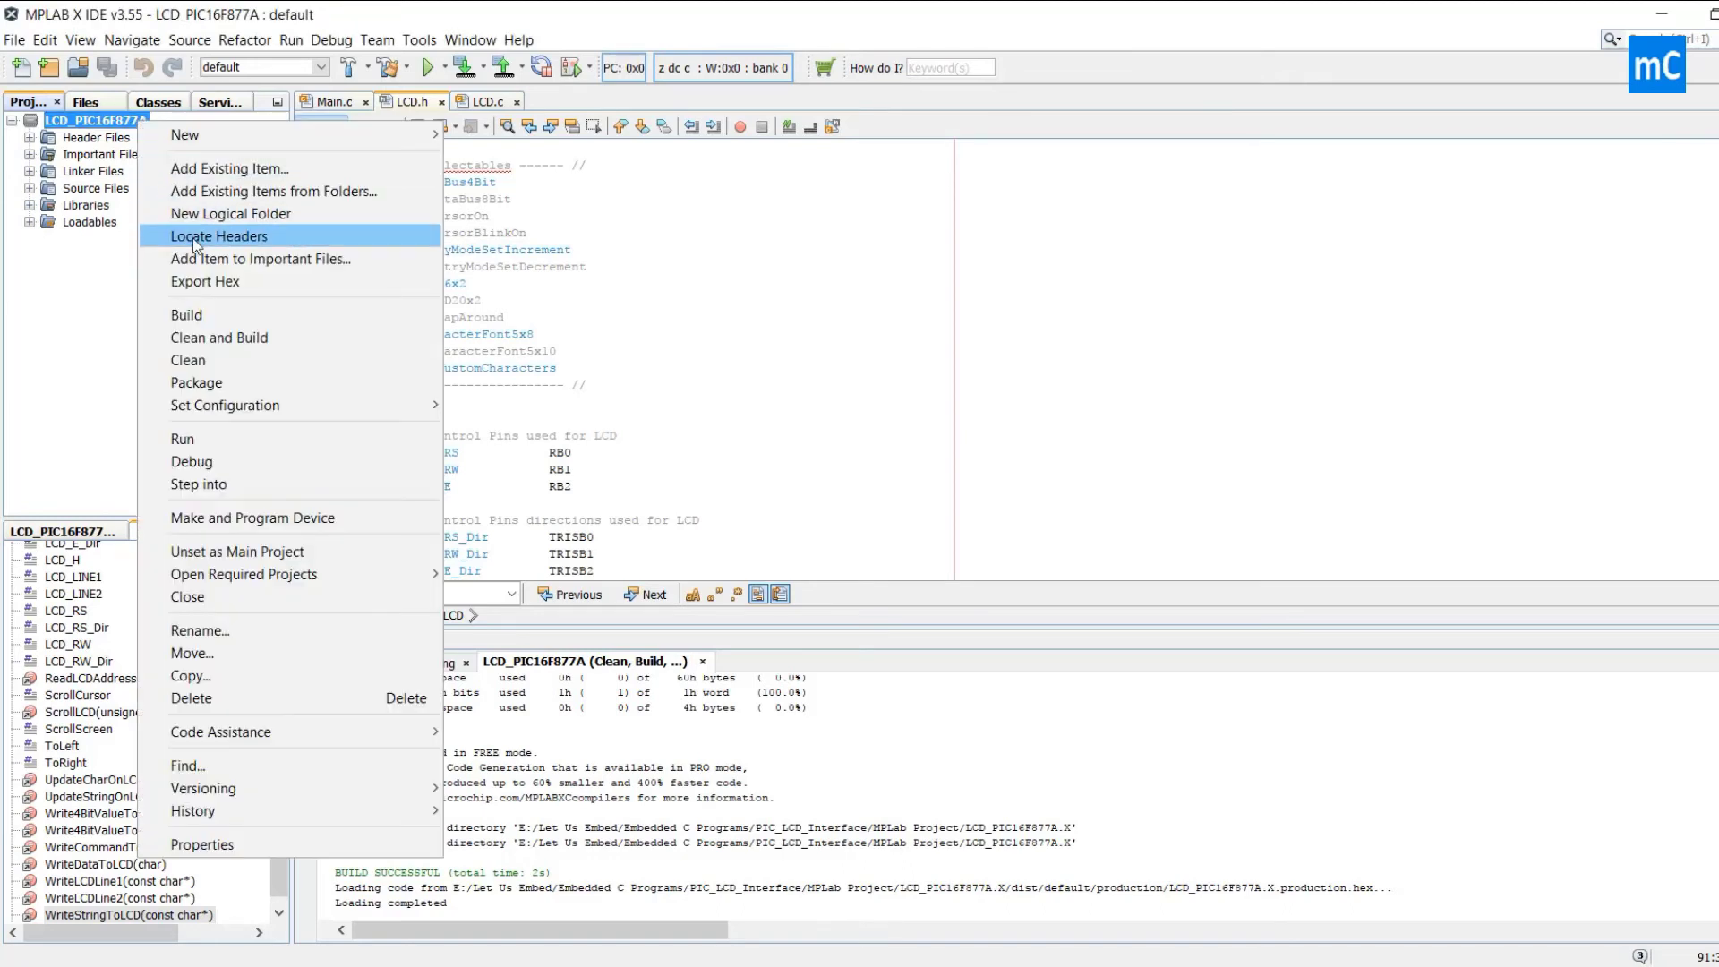
mouse_move(217, 337)
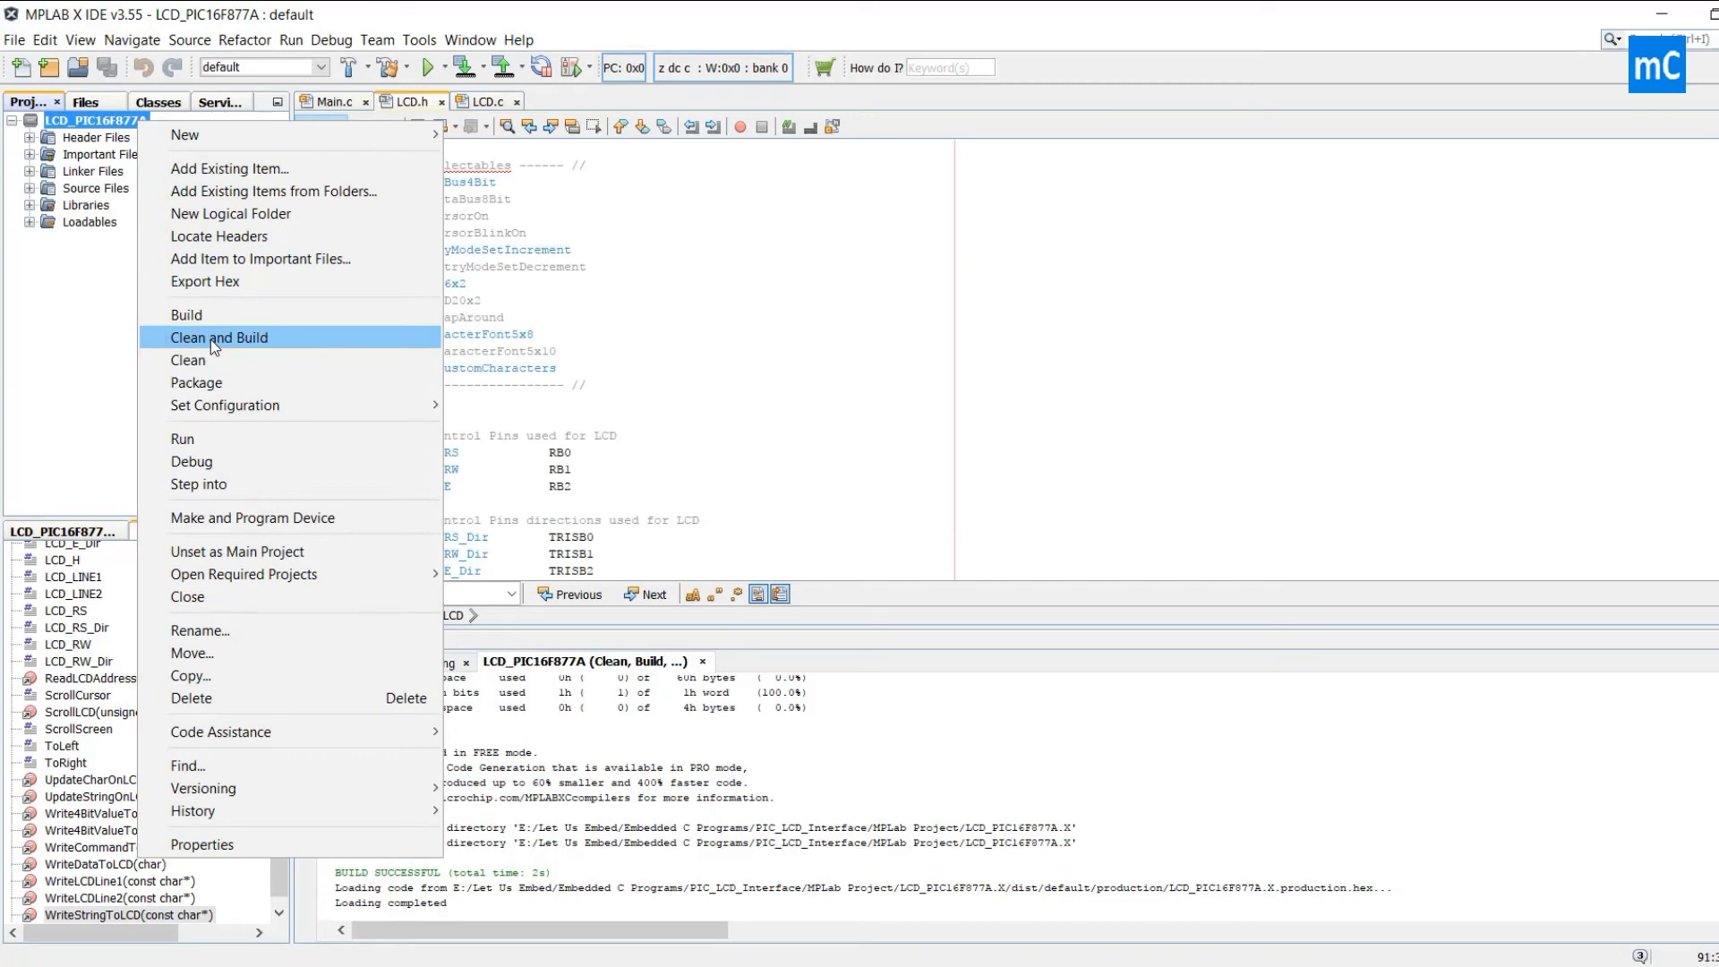
click(219, 336)
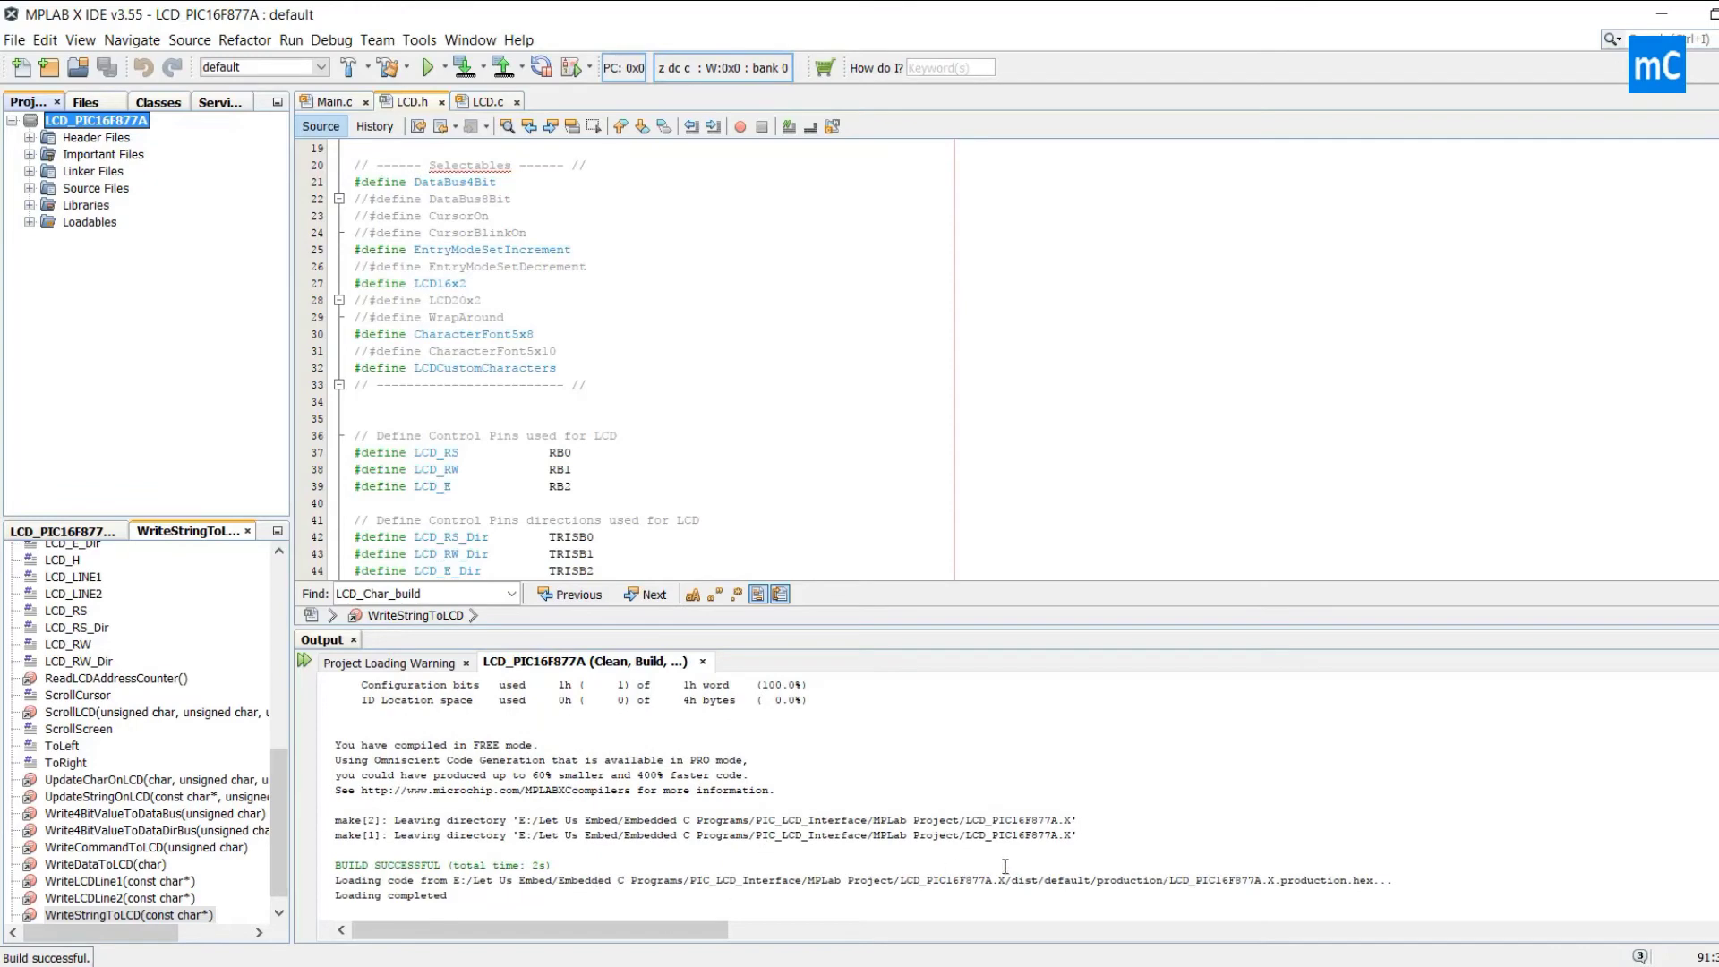
mouse_move(1370, 881)
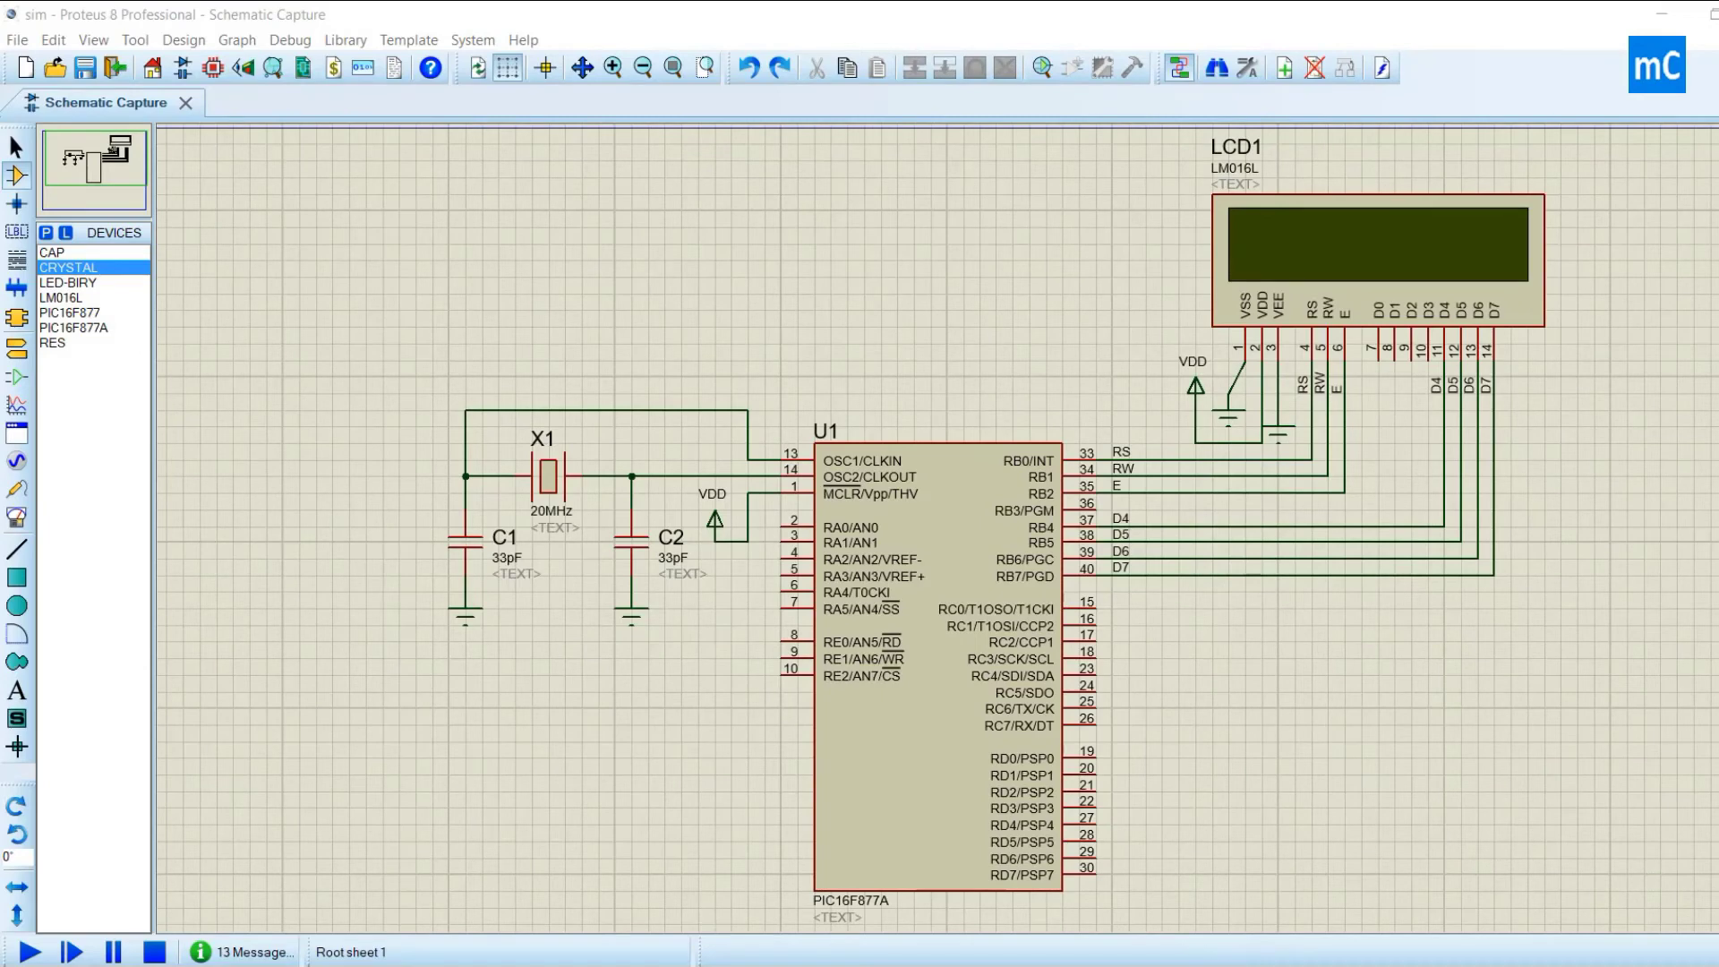
Check in U1's properties that Program File points to the MPLAB hex
click(944, 657)
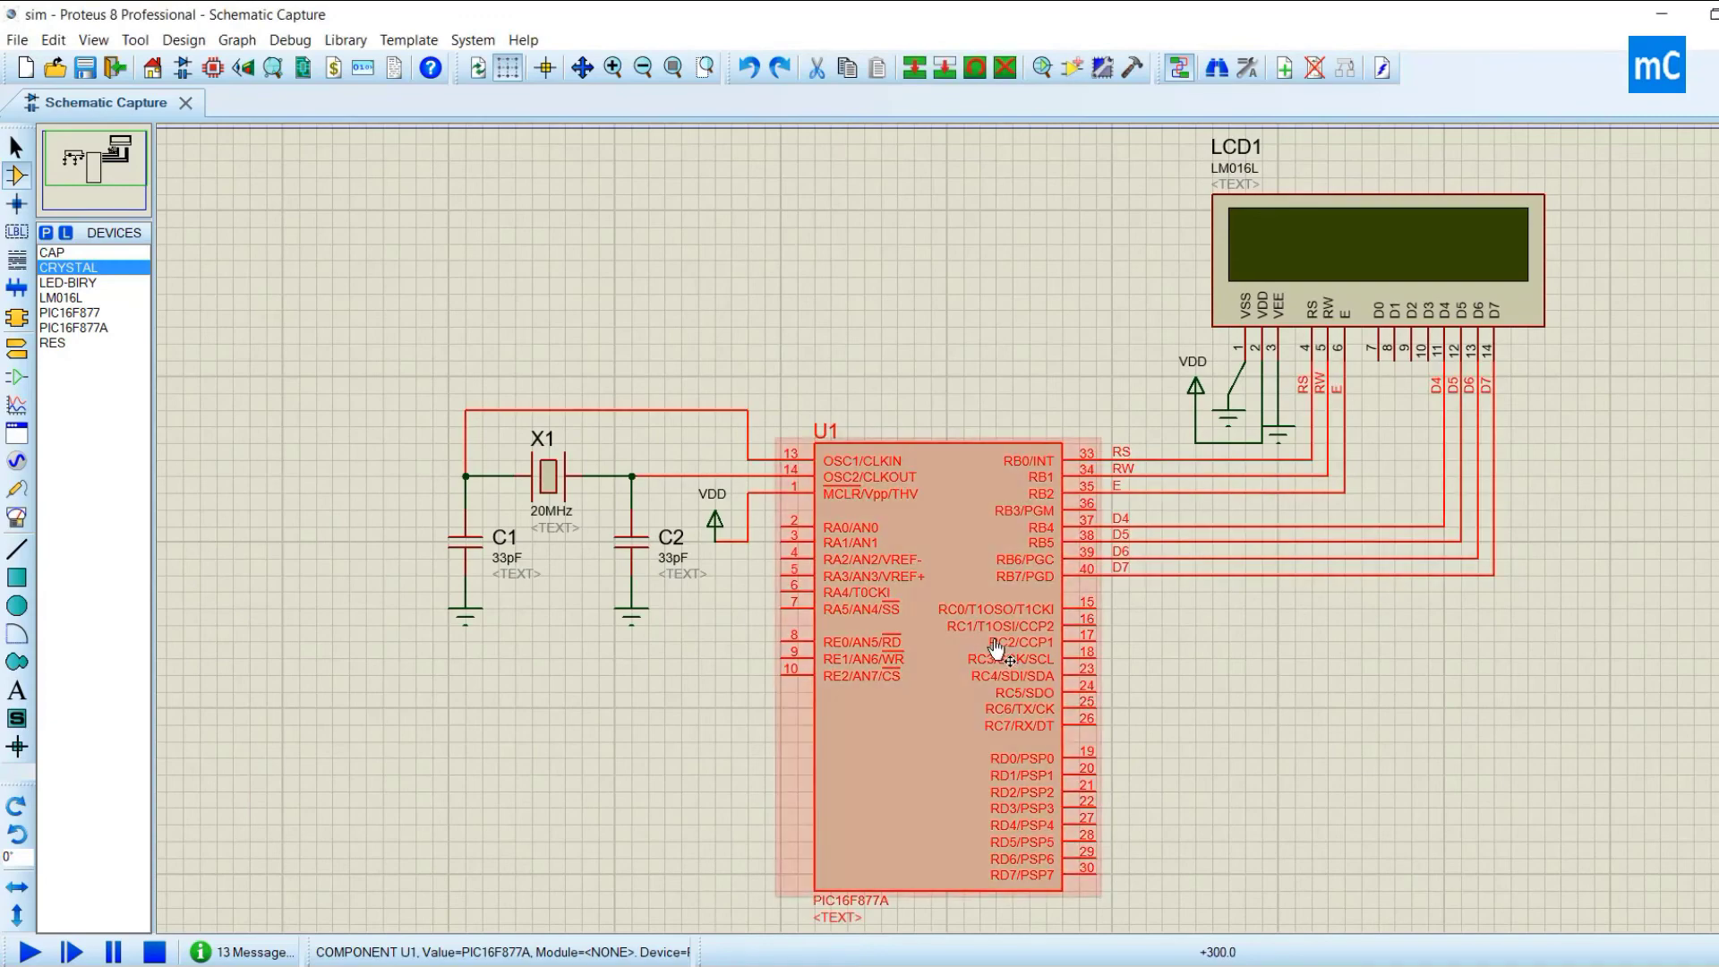
double_click(944, 657)
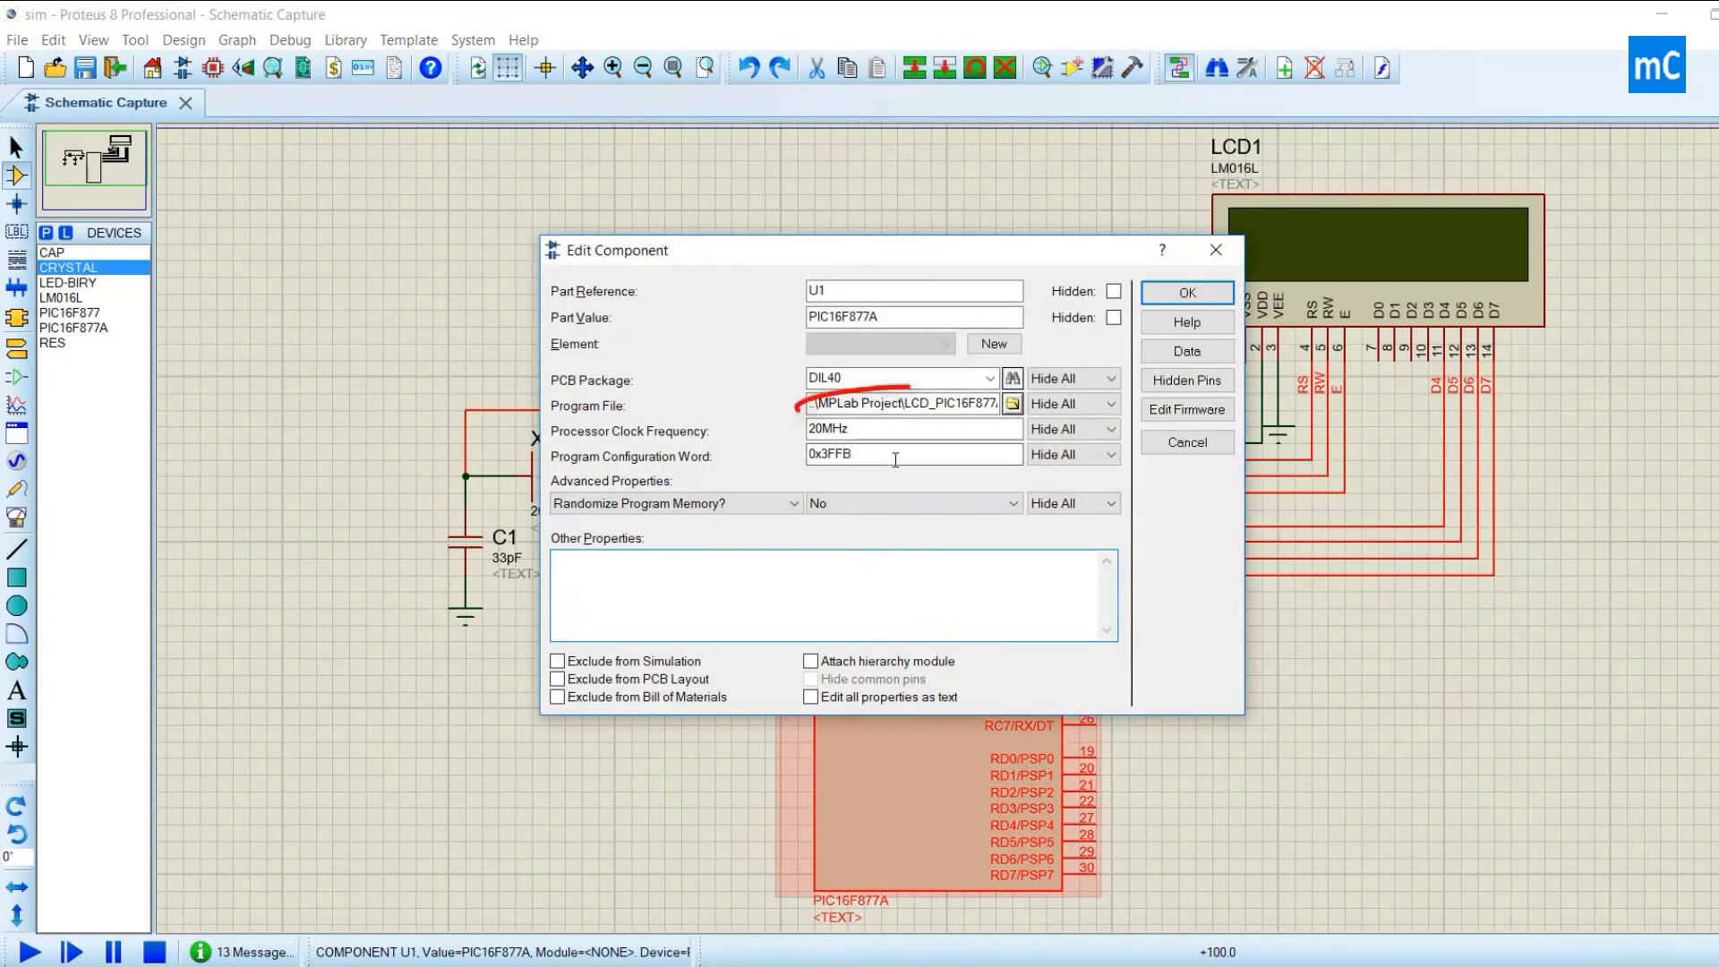
double_click(881, 403)
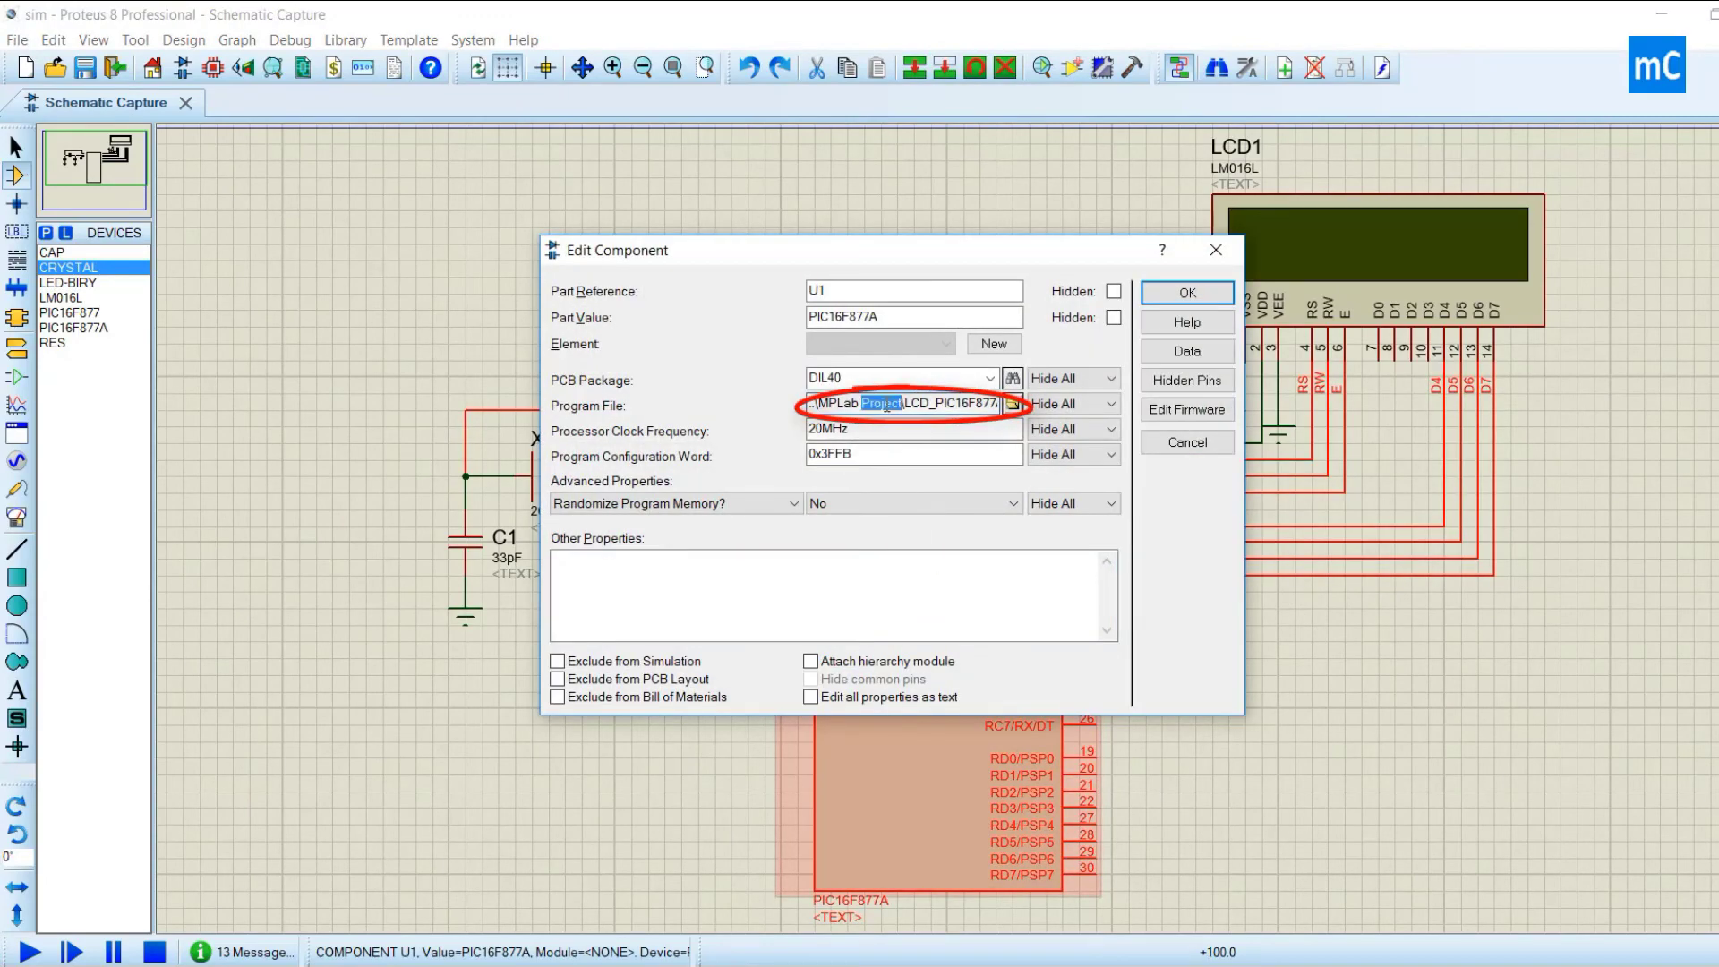
mouse_move(1196, 249)
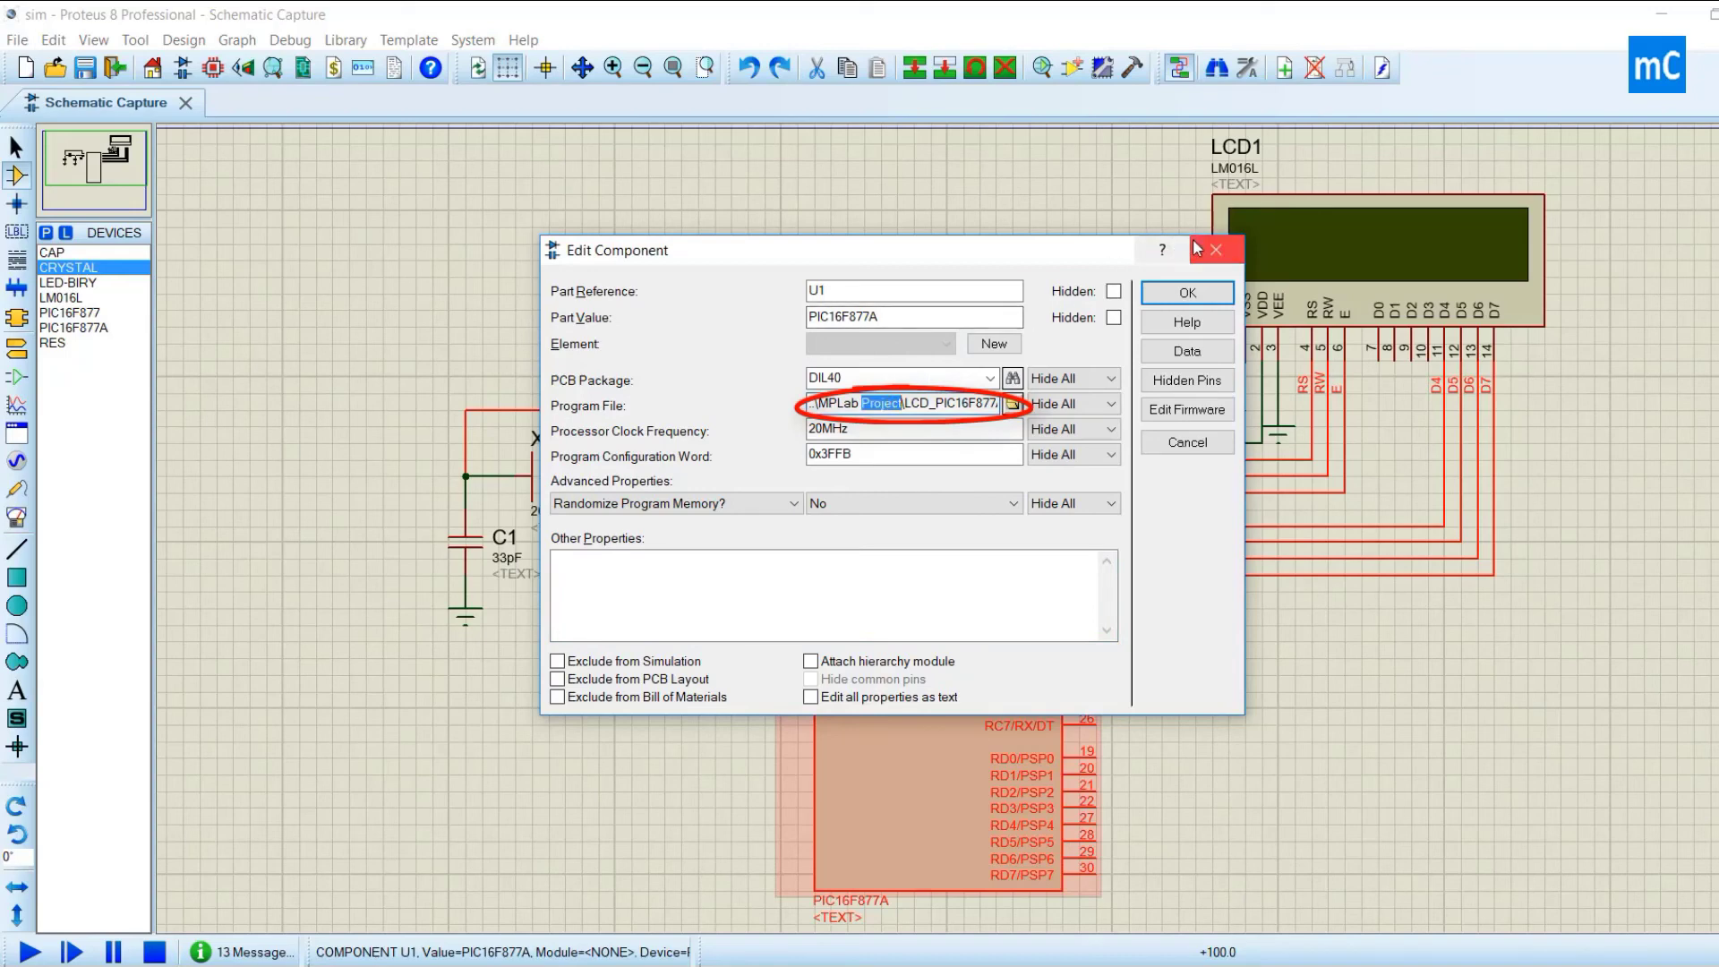
click(1186, 292)
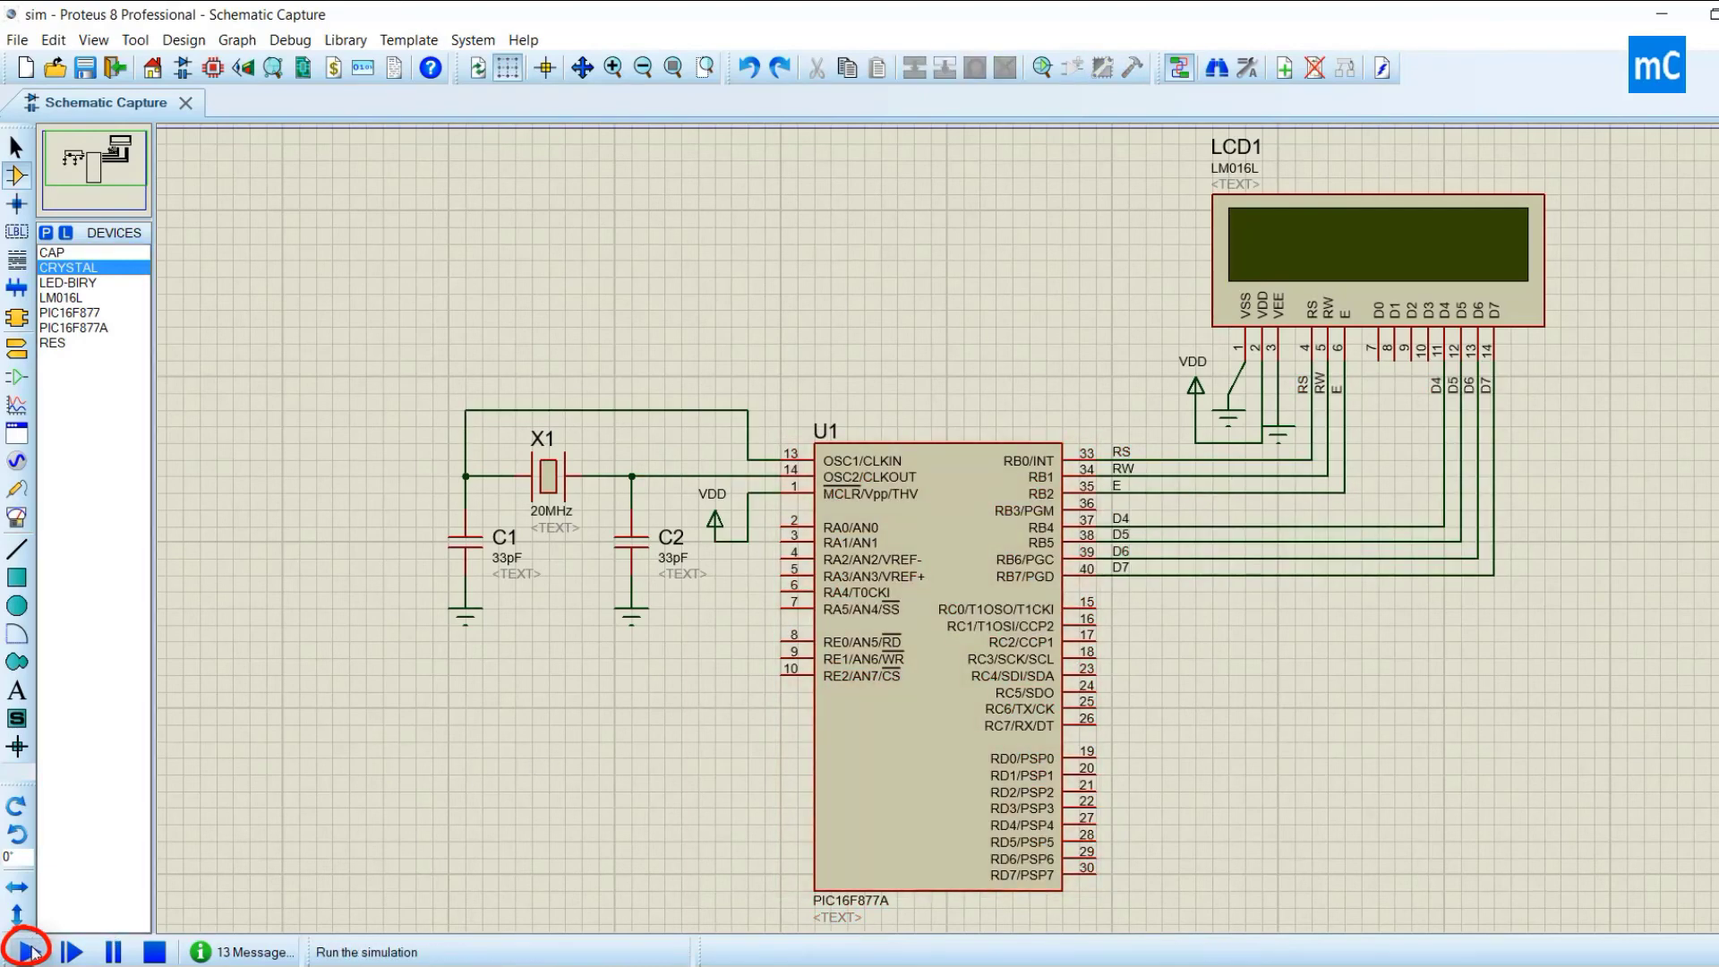
Run the simulation so the LM016L LCD shows "Subscribe to mbe"
click(27, 951)
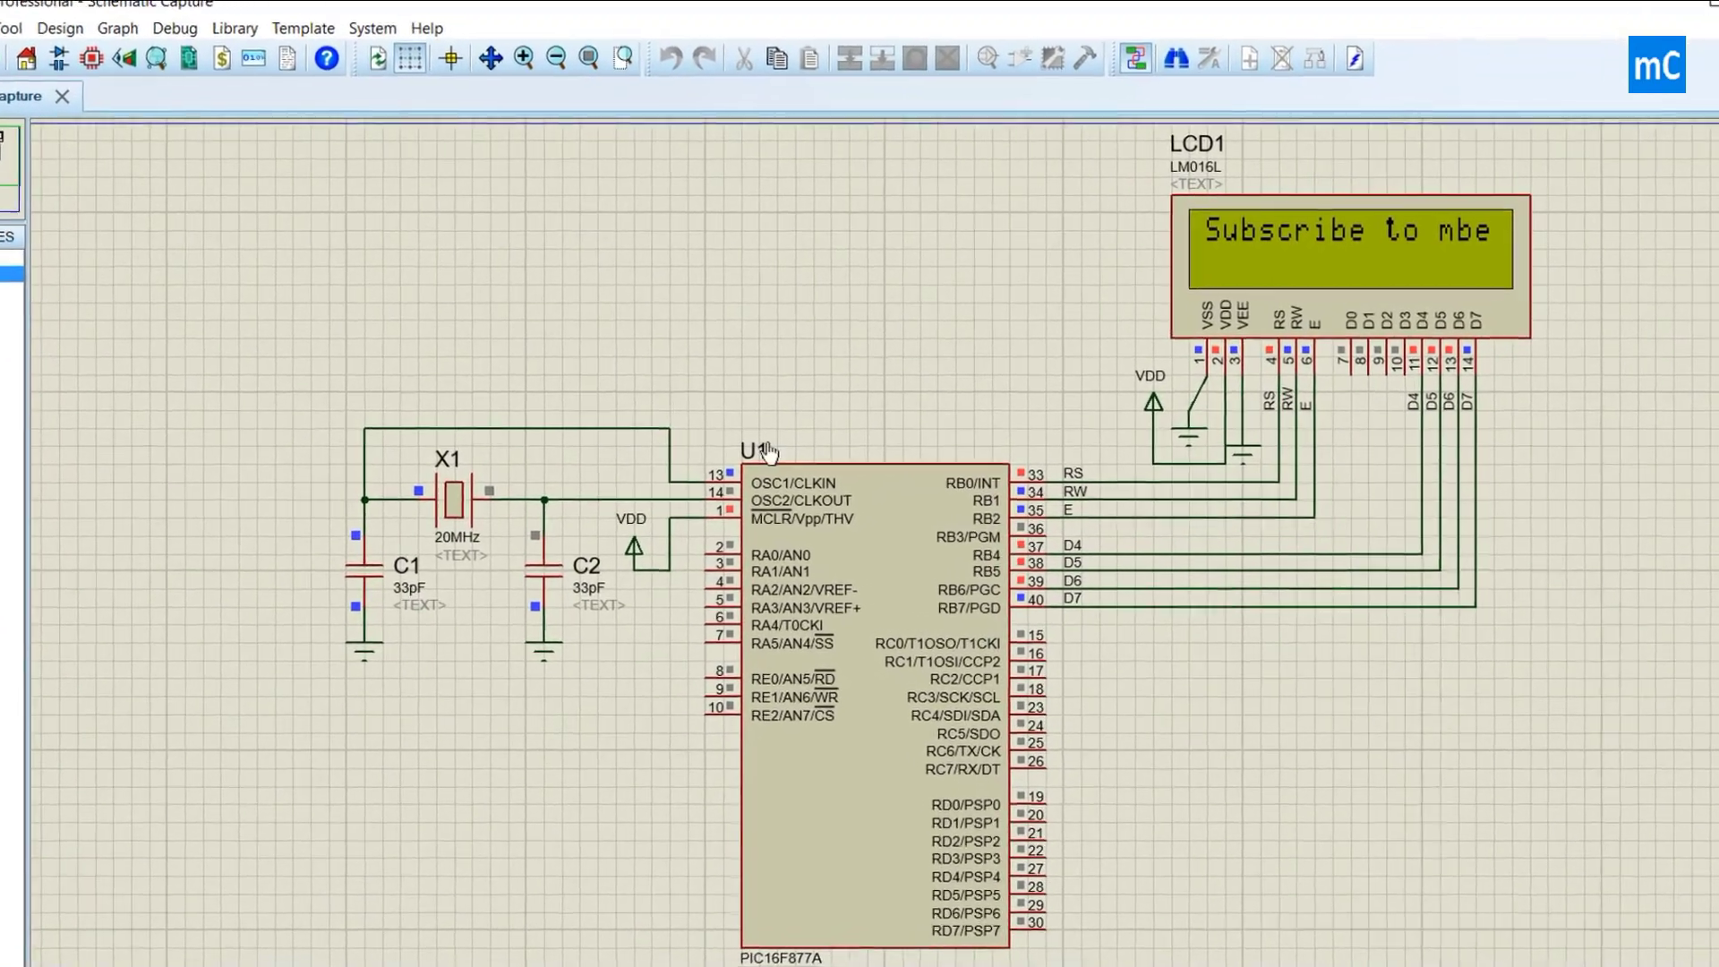